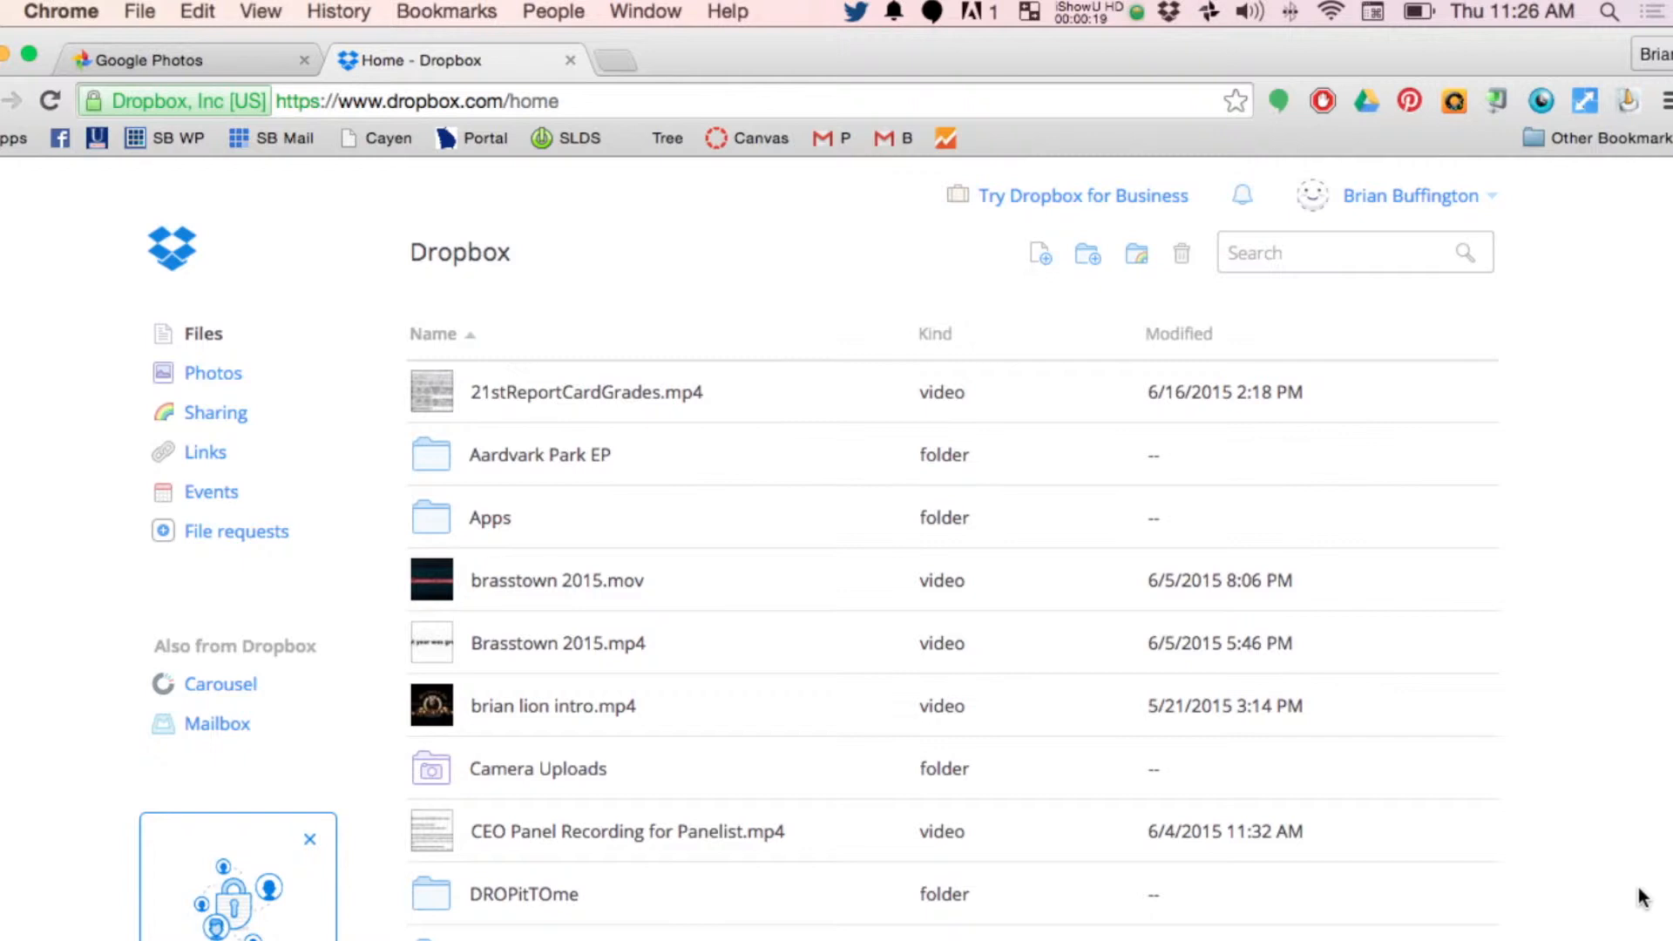
{"action": "mouse_move", "coordinate": [694, 611]}
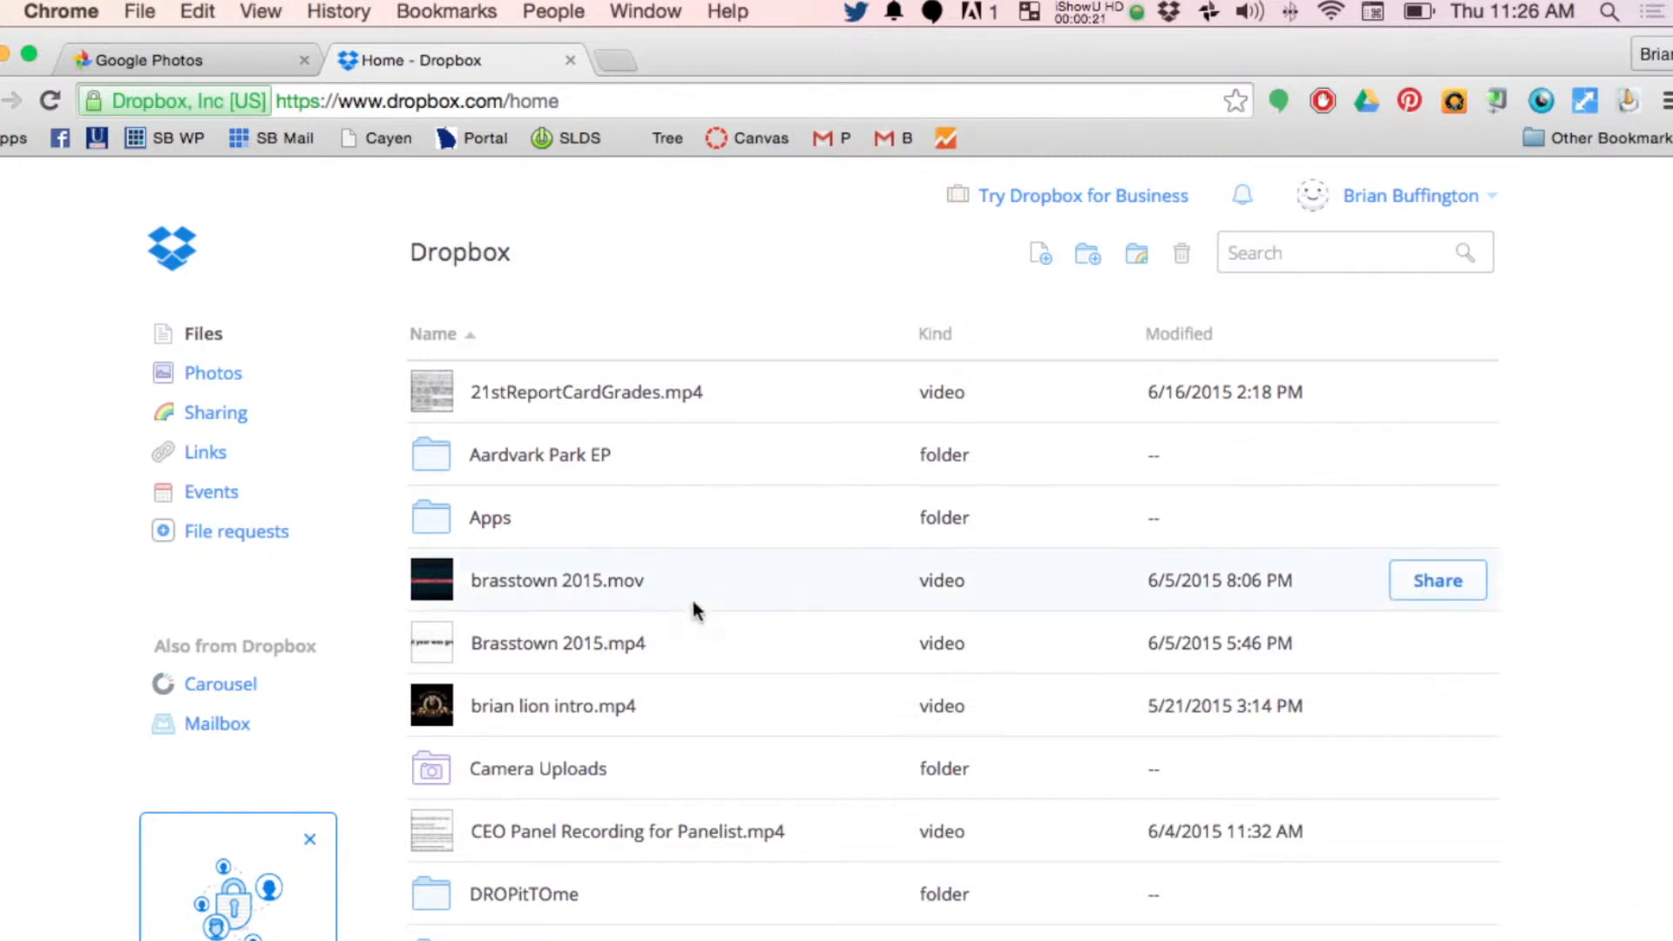
{"action": "mouse_move", "coordinate": [216, 548]}
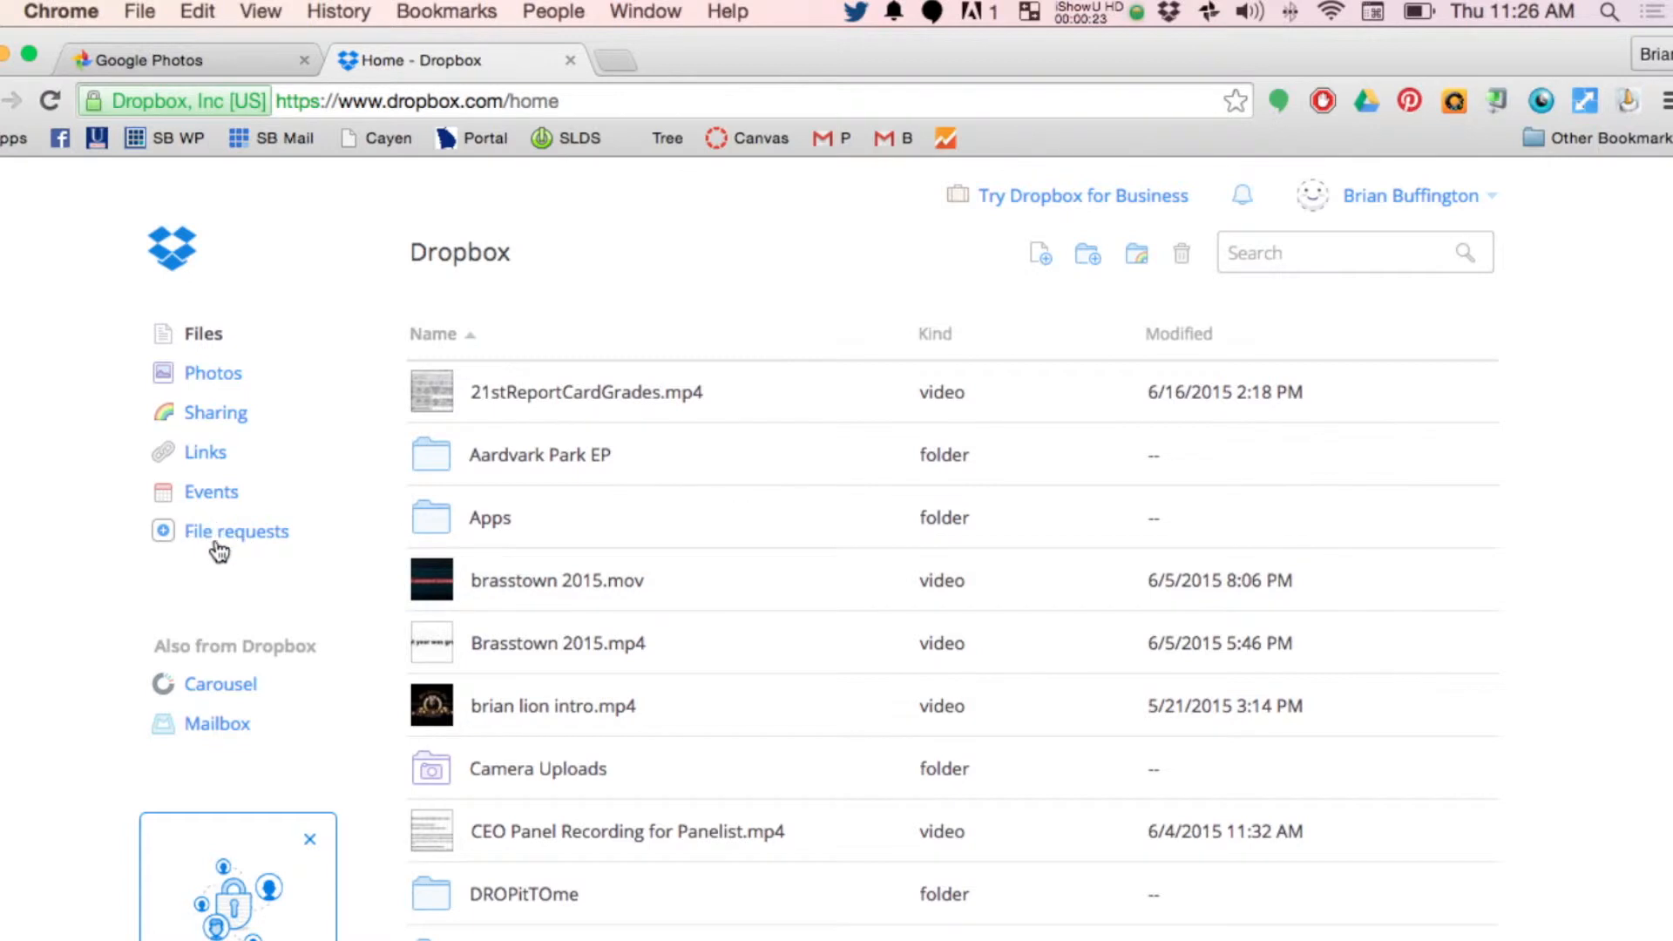
{"action": "mouse_move", "coordinate": [219, 542]}
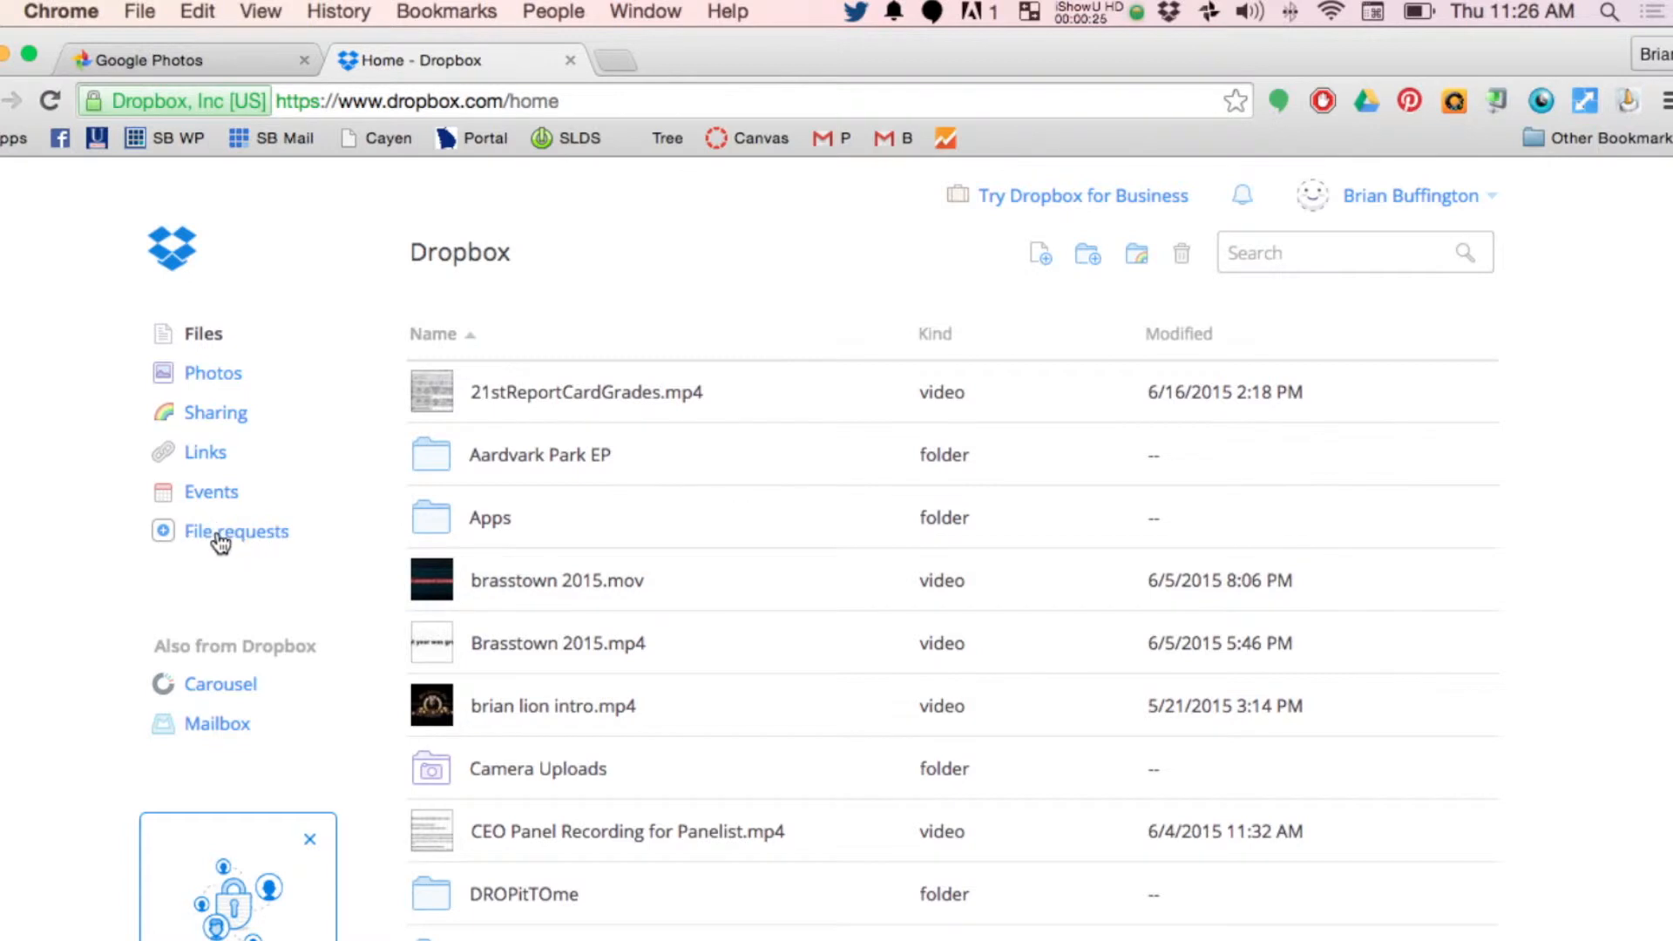
Step: Open the File requests page showing the existing Unit 1 Project request
{"action": "left_click", "coordinate": [235, 531]}
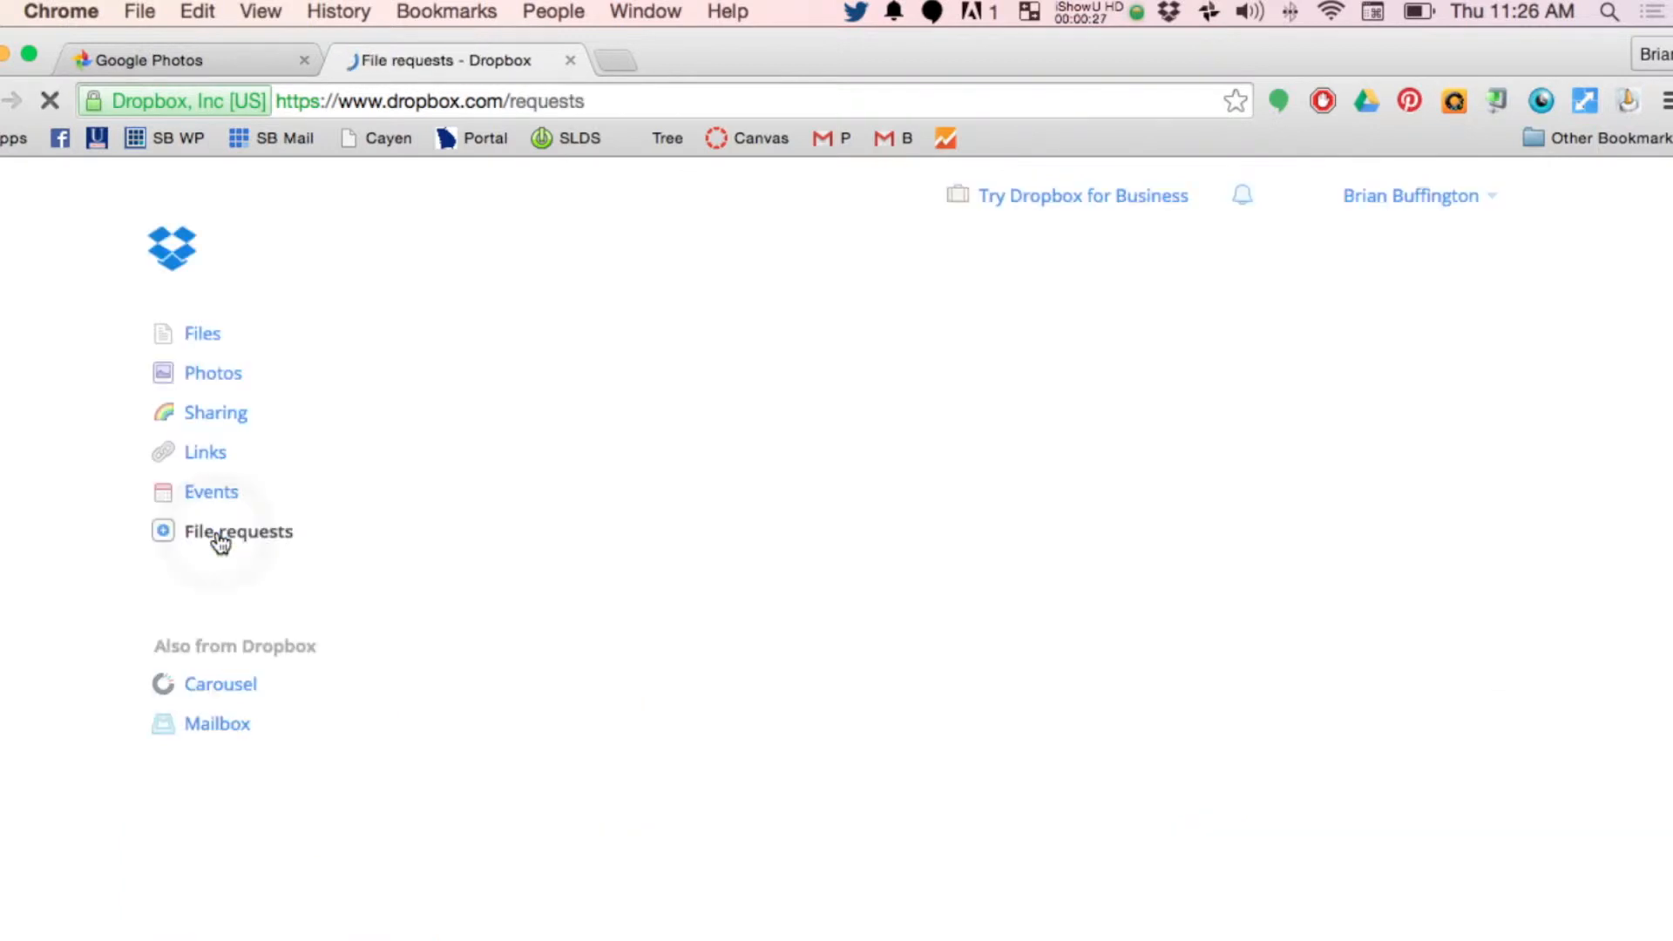
{"action": "left_click", "coordinate": [237, 531]}
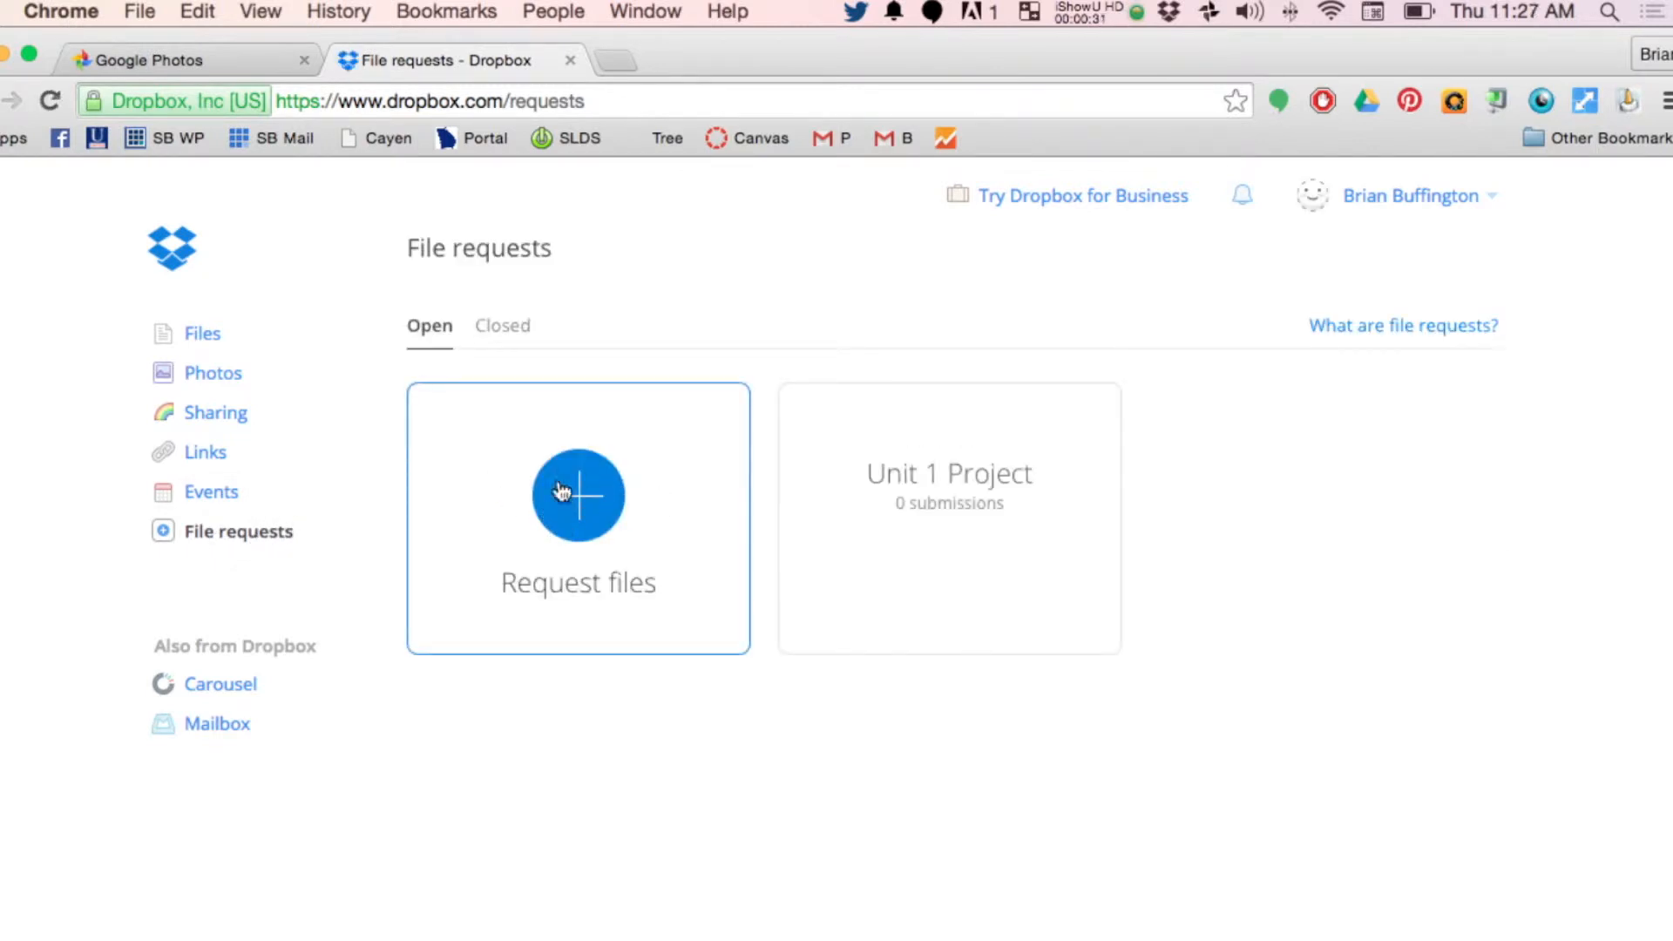
{"action": "mouse_move", "coordinate": [564, 499]}
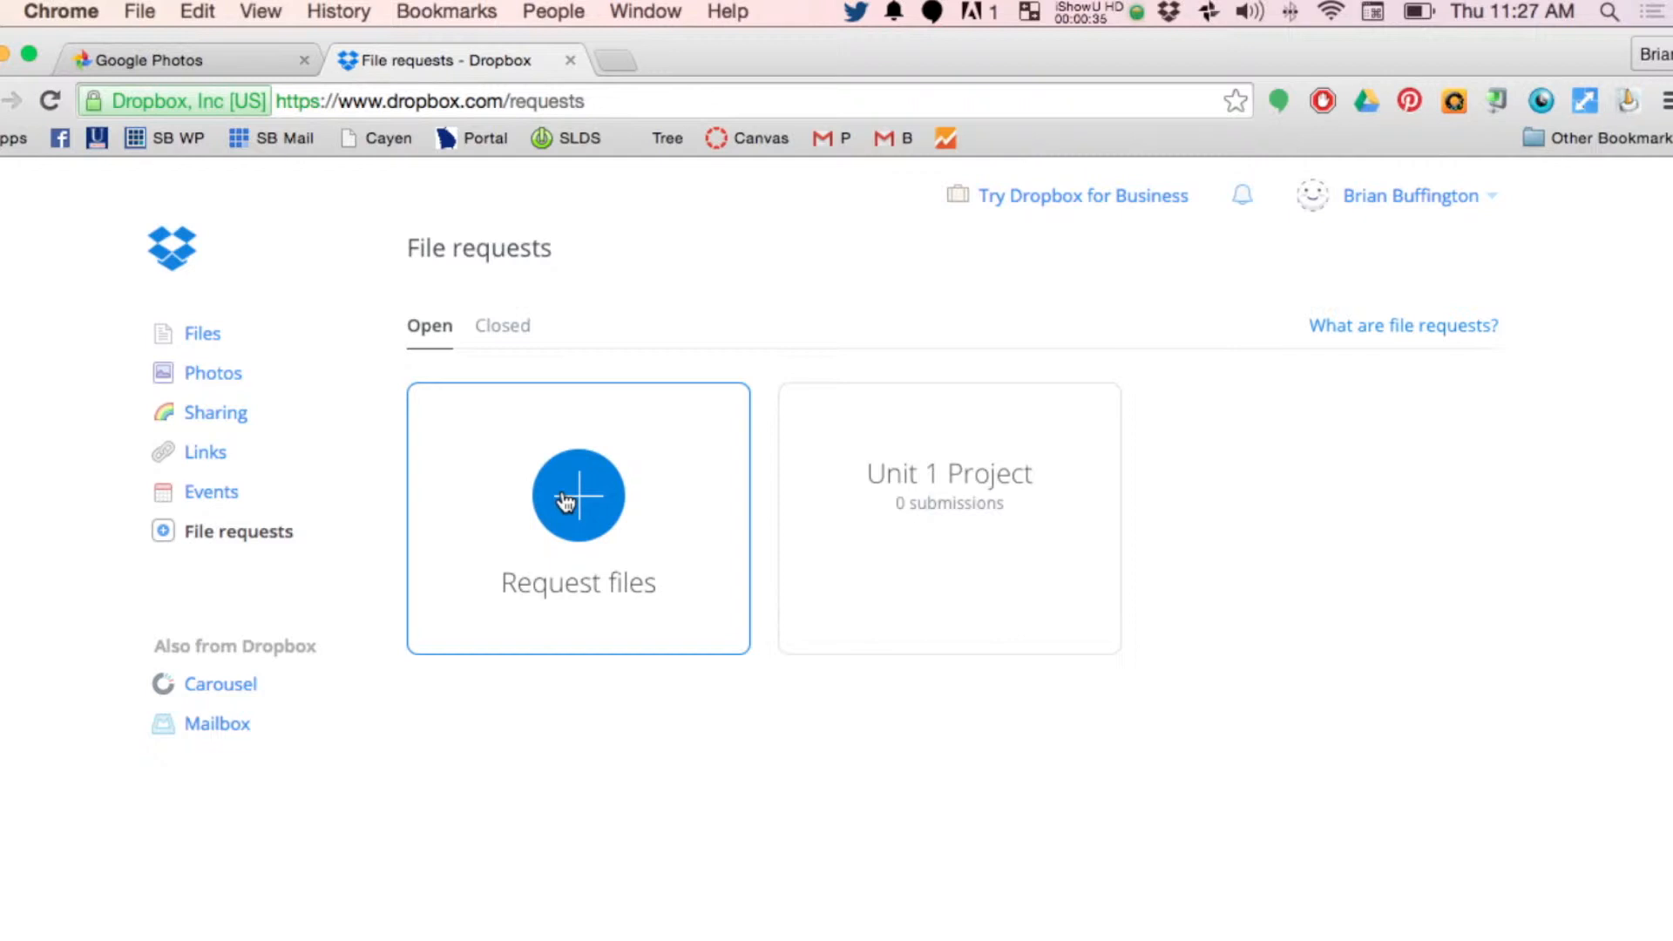
{"action": "mouse_move", "coordinate": [1058, 524]}
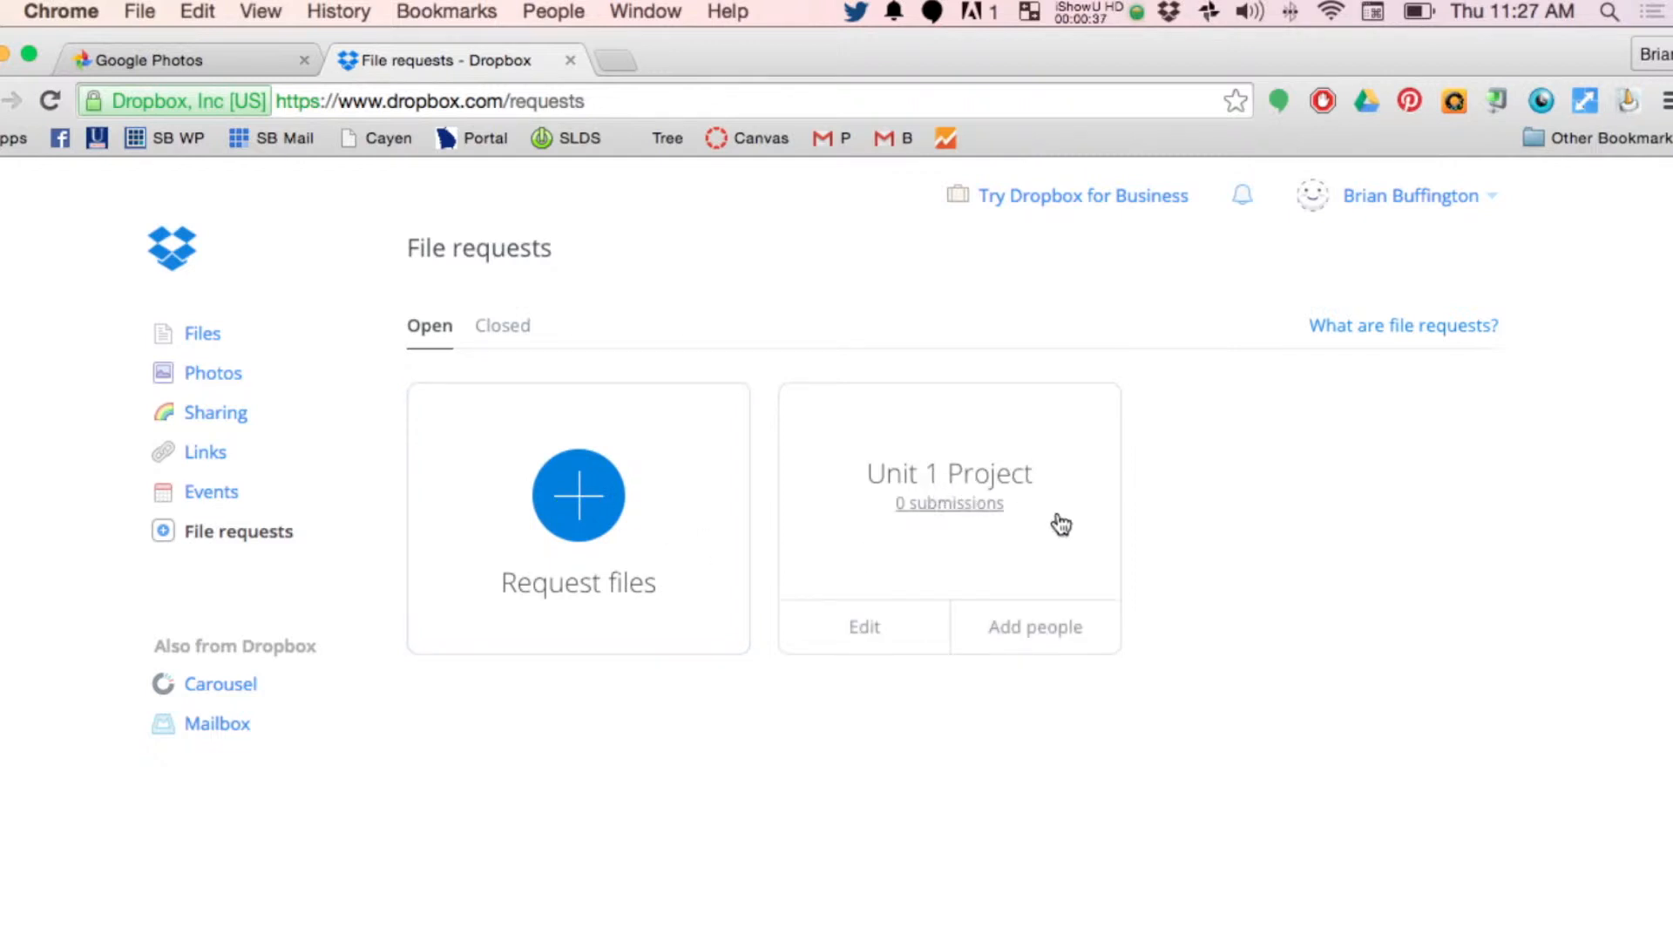
{"action": "mouse_move", "coordinate": [1073, 538]}
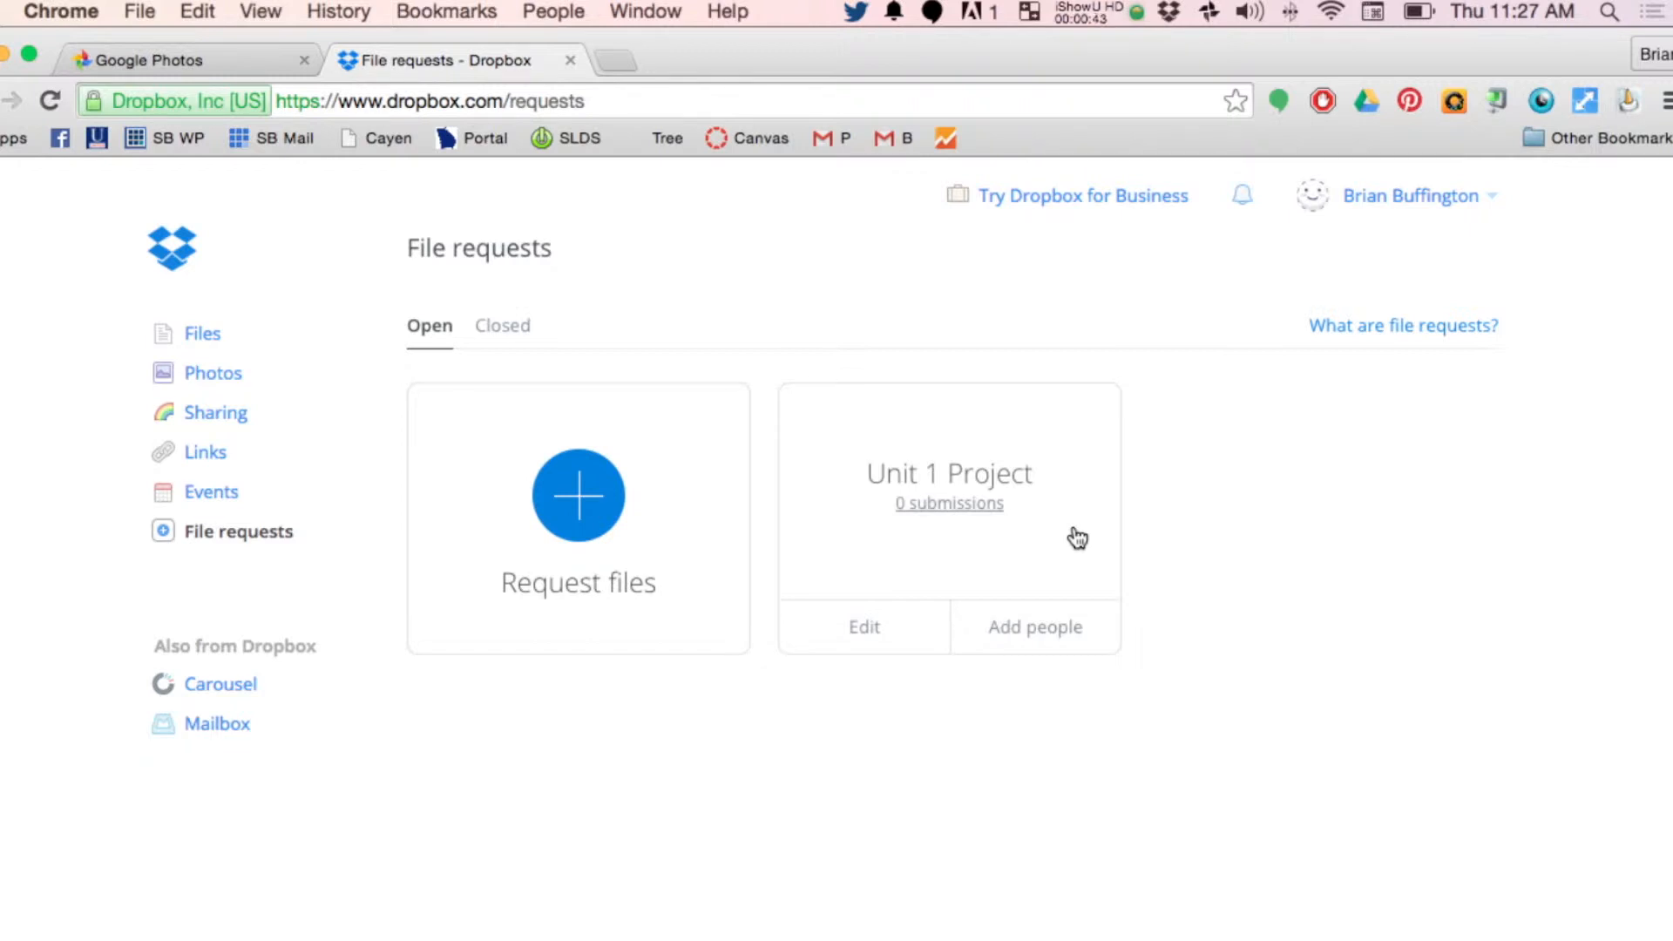
Step: Create a file request titled 'Graphics for Family 50th anniversary' and confirm its destination folder
{"action": "left_click", "coordinate": [576, 495]}
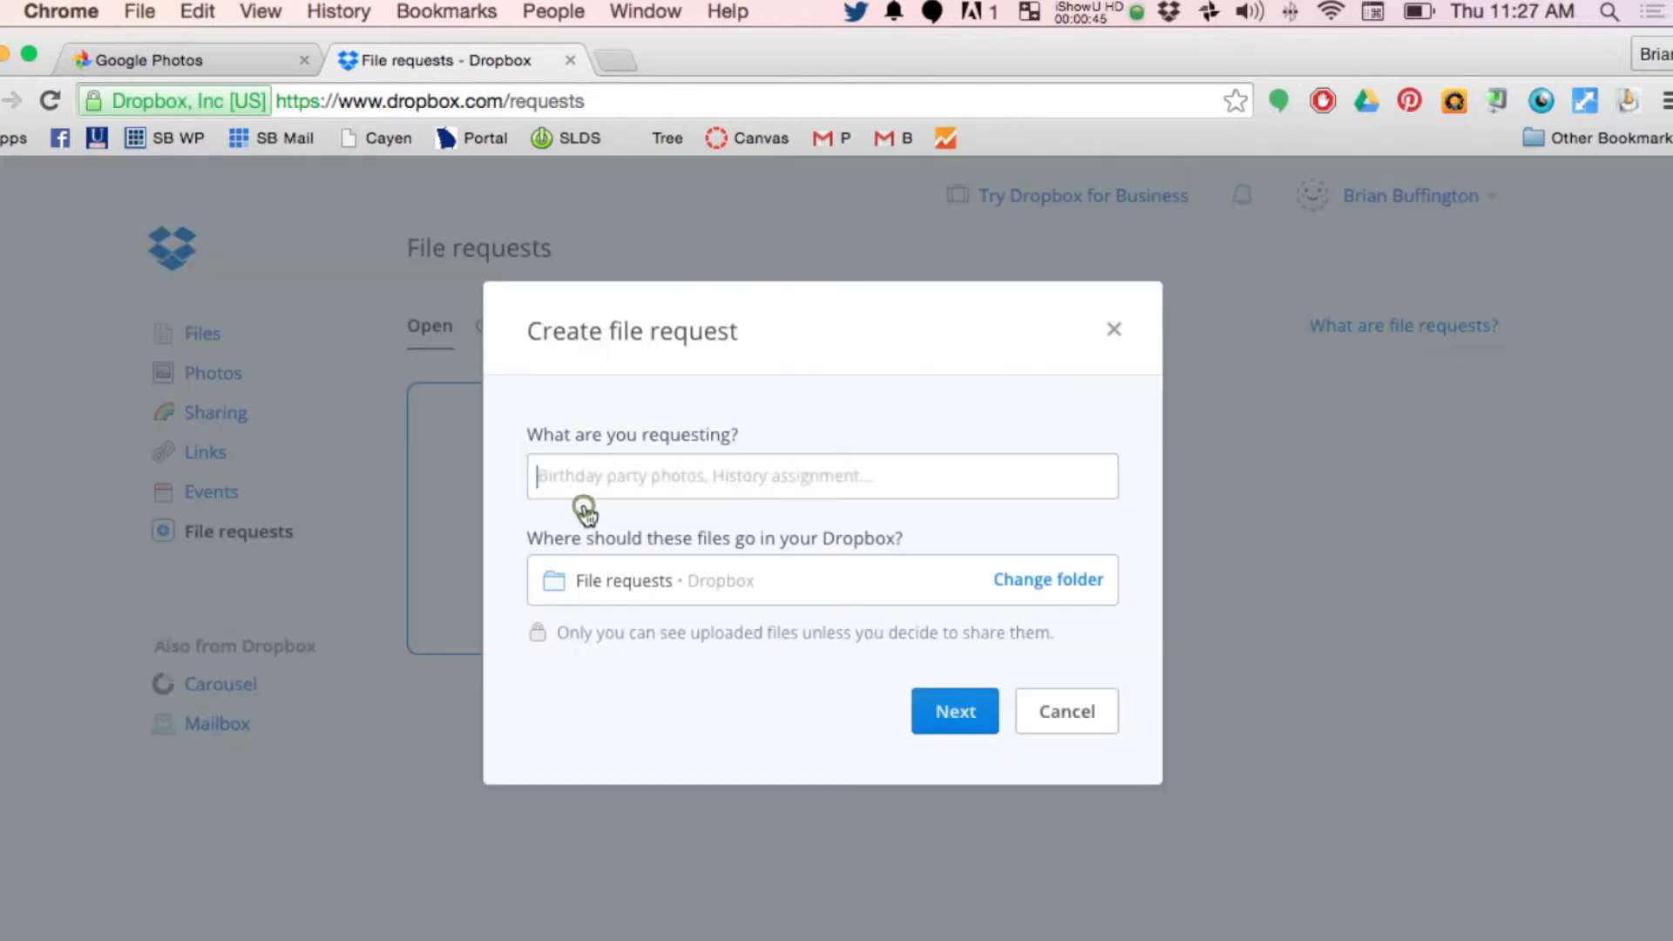
{"action": "left_click", "coordinate": [597, 485]}
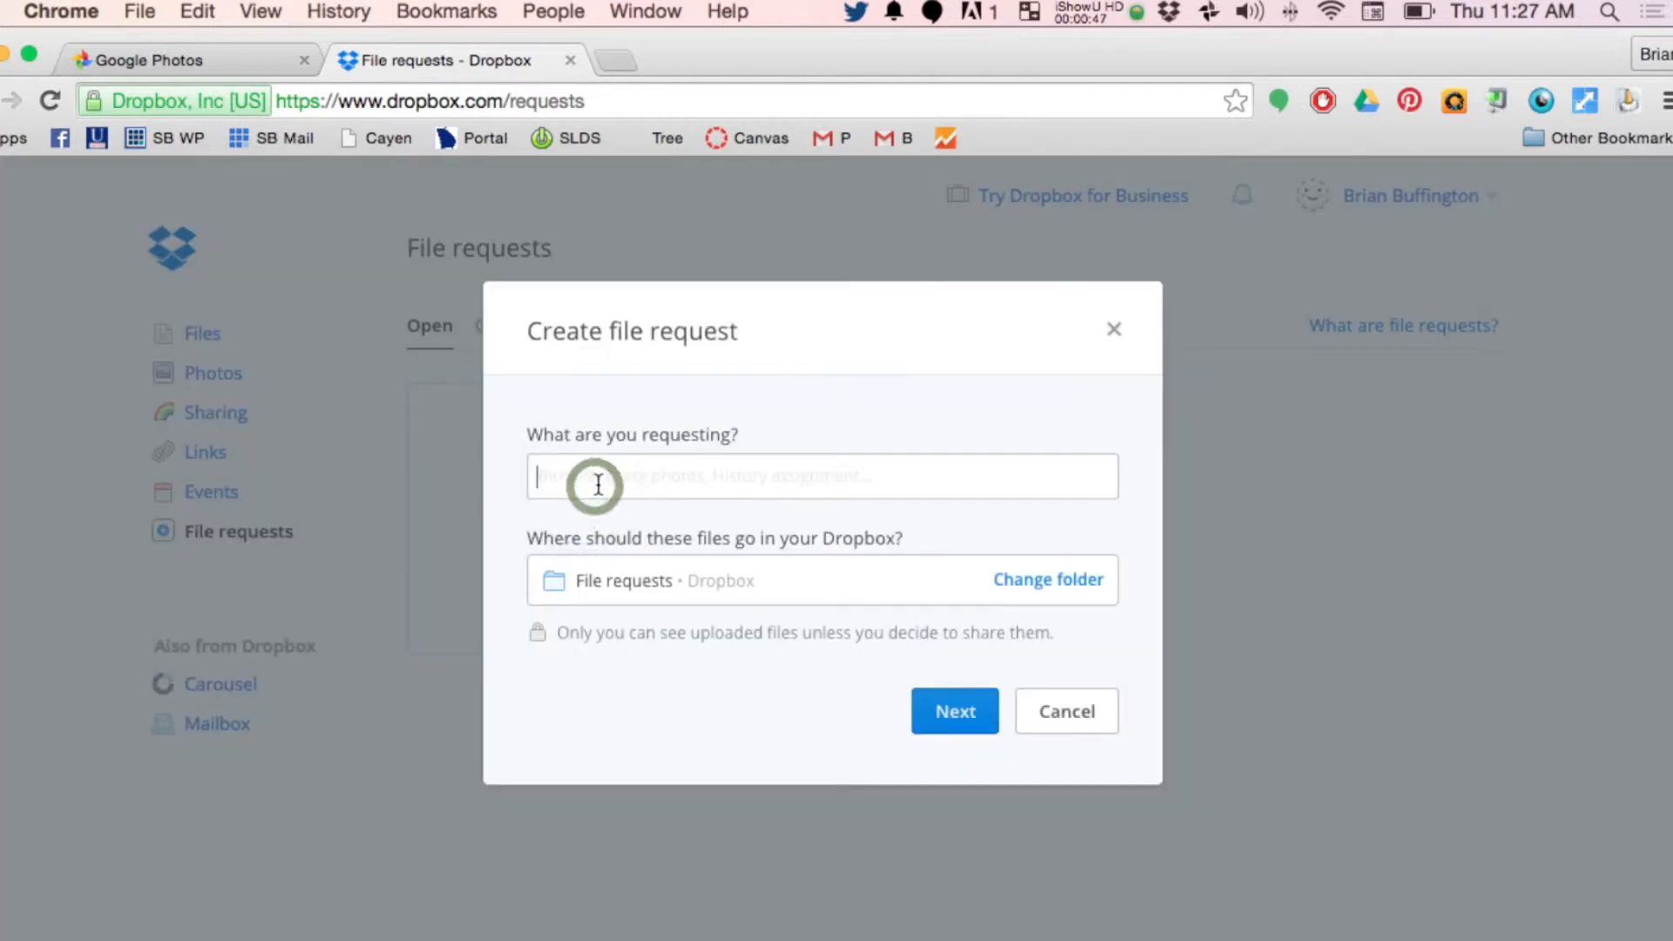
{"action": "type", "text": "Graph"}
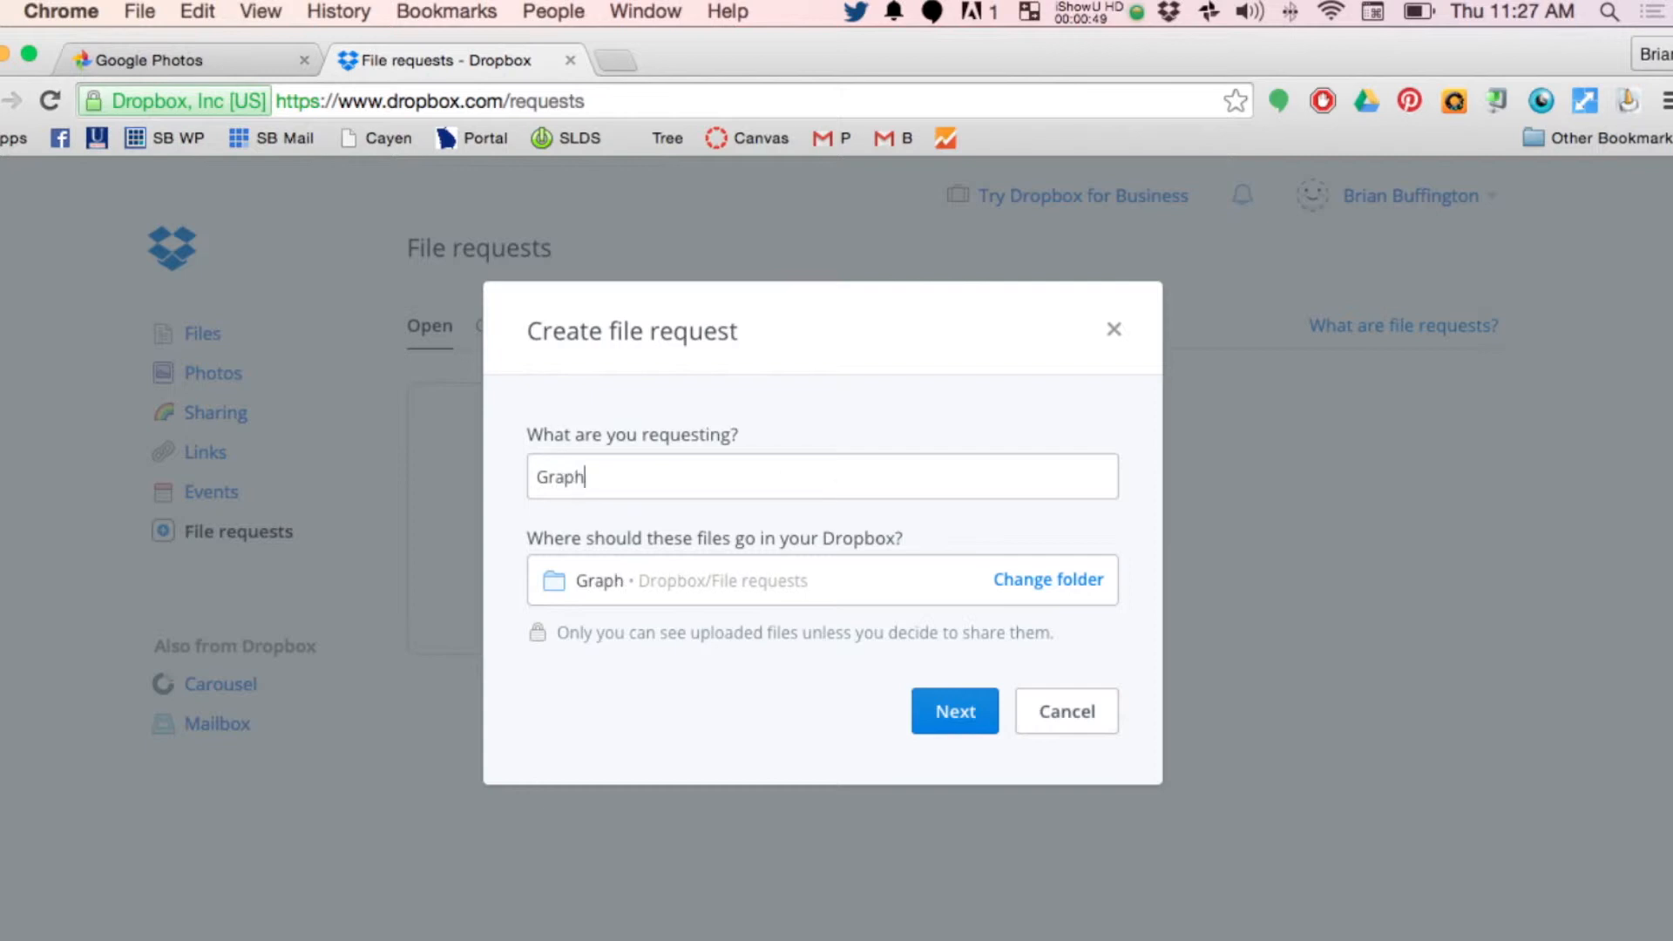
{"action": "type", "text": "ics for Family 50th a"}
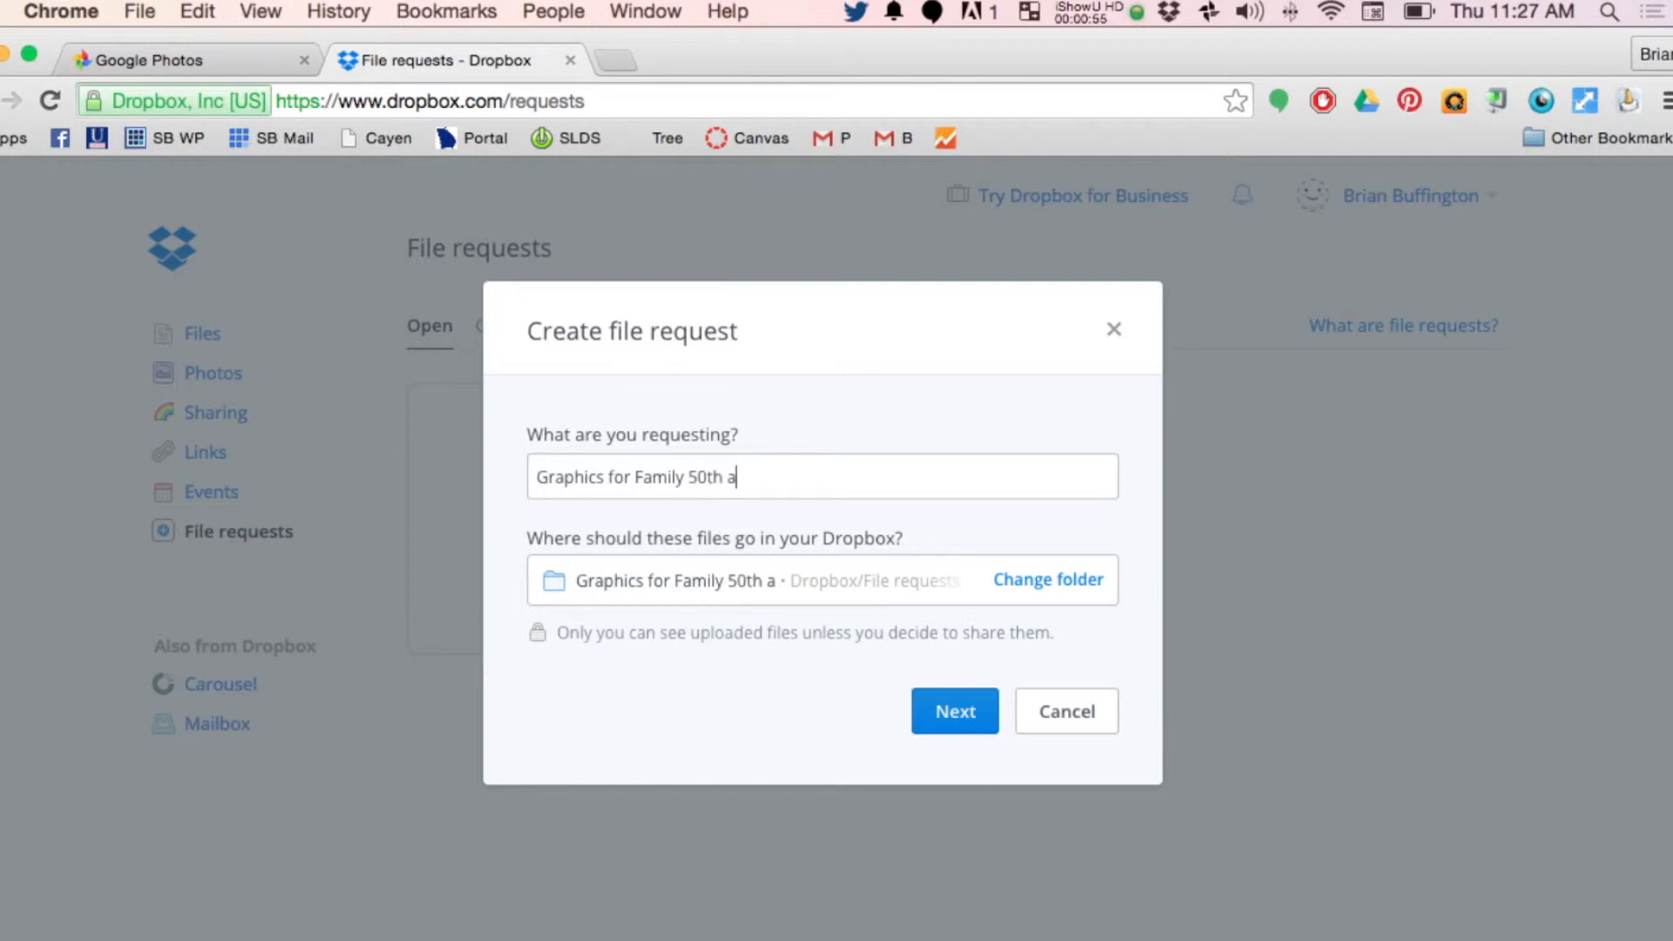
{"action": "type", "text": "nniversary"}
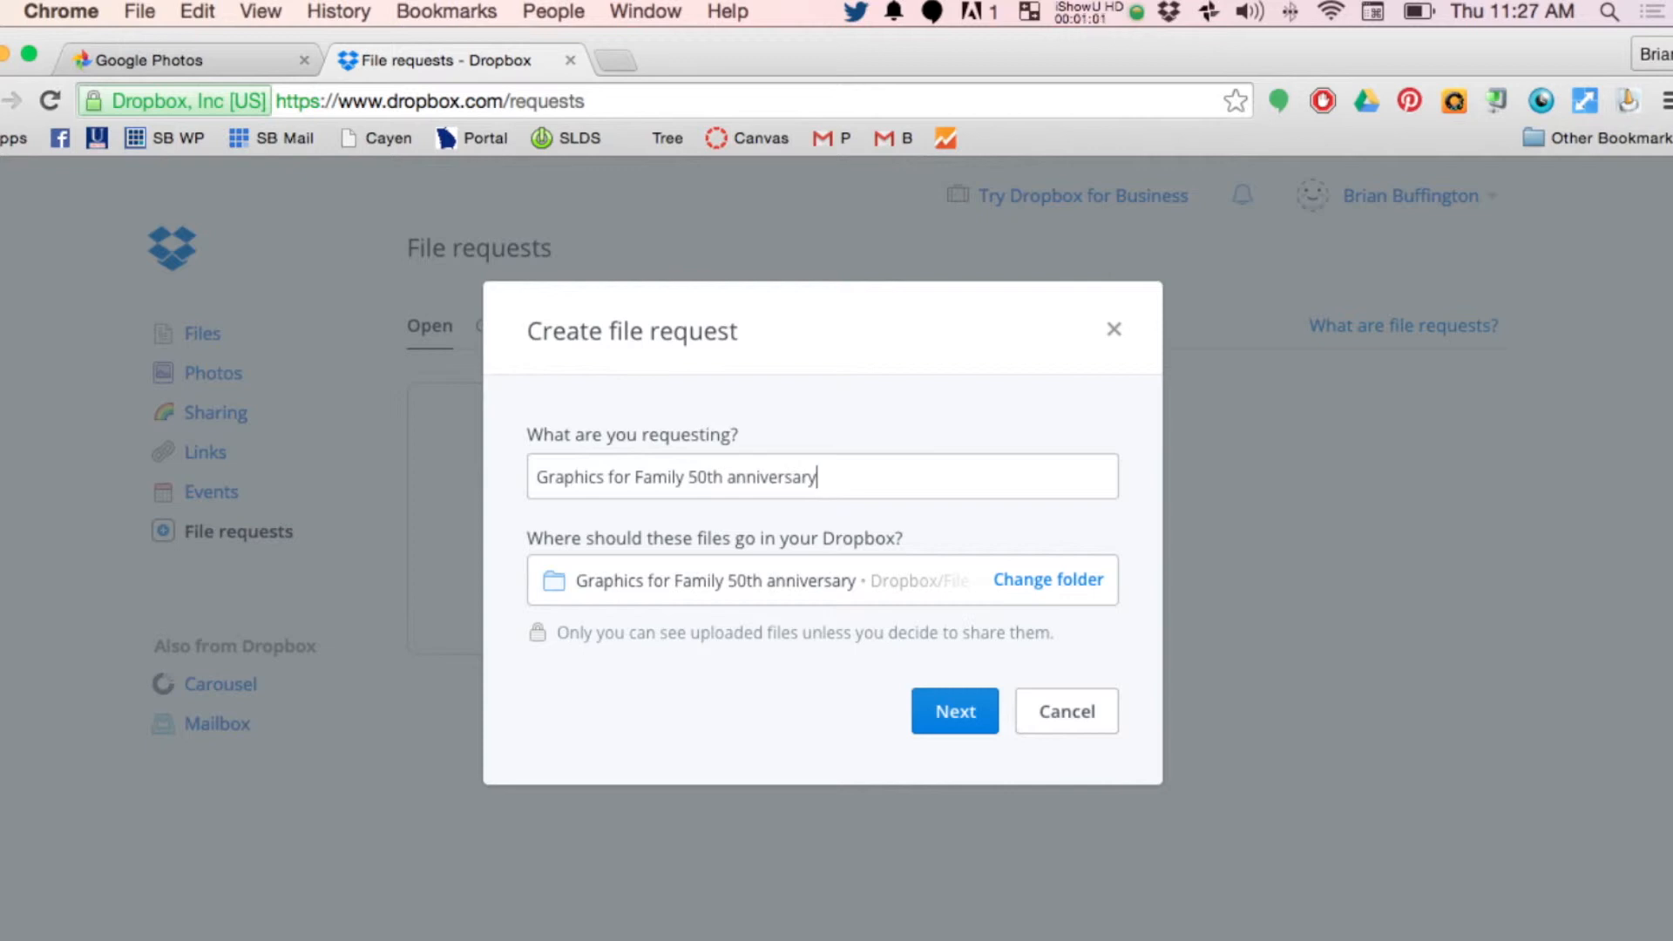
{"action": "mouse_move", "coordinate": [680, 530]}
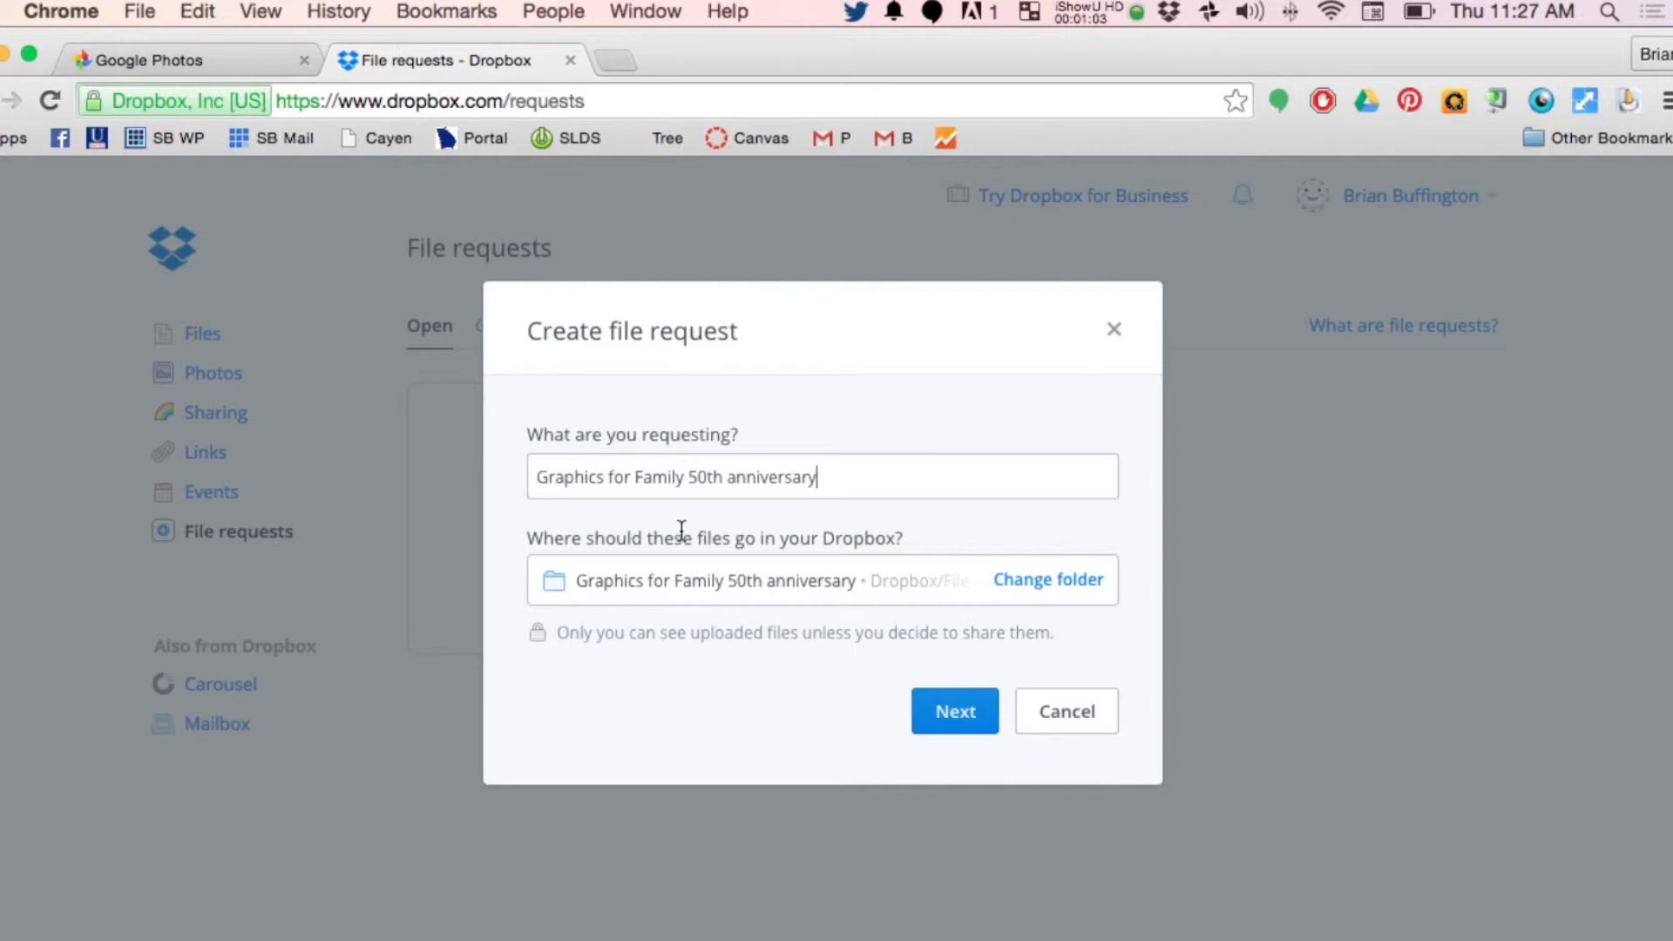
{"action": "left_click", "coordinate": [954, 710]}
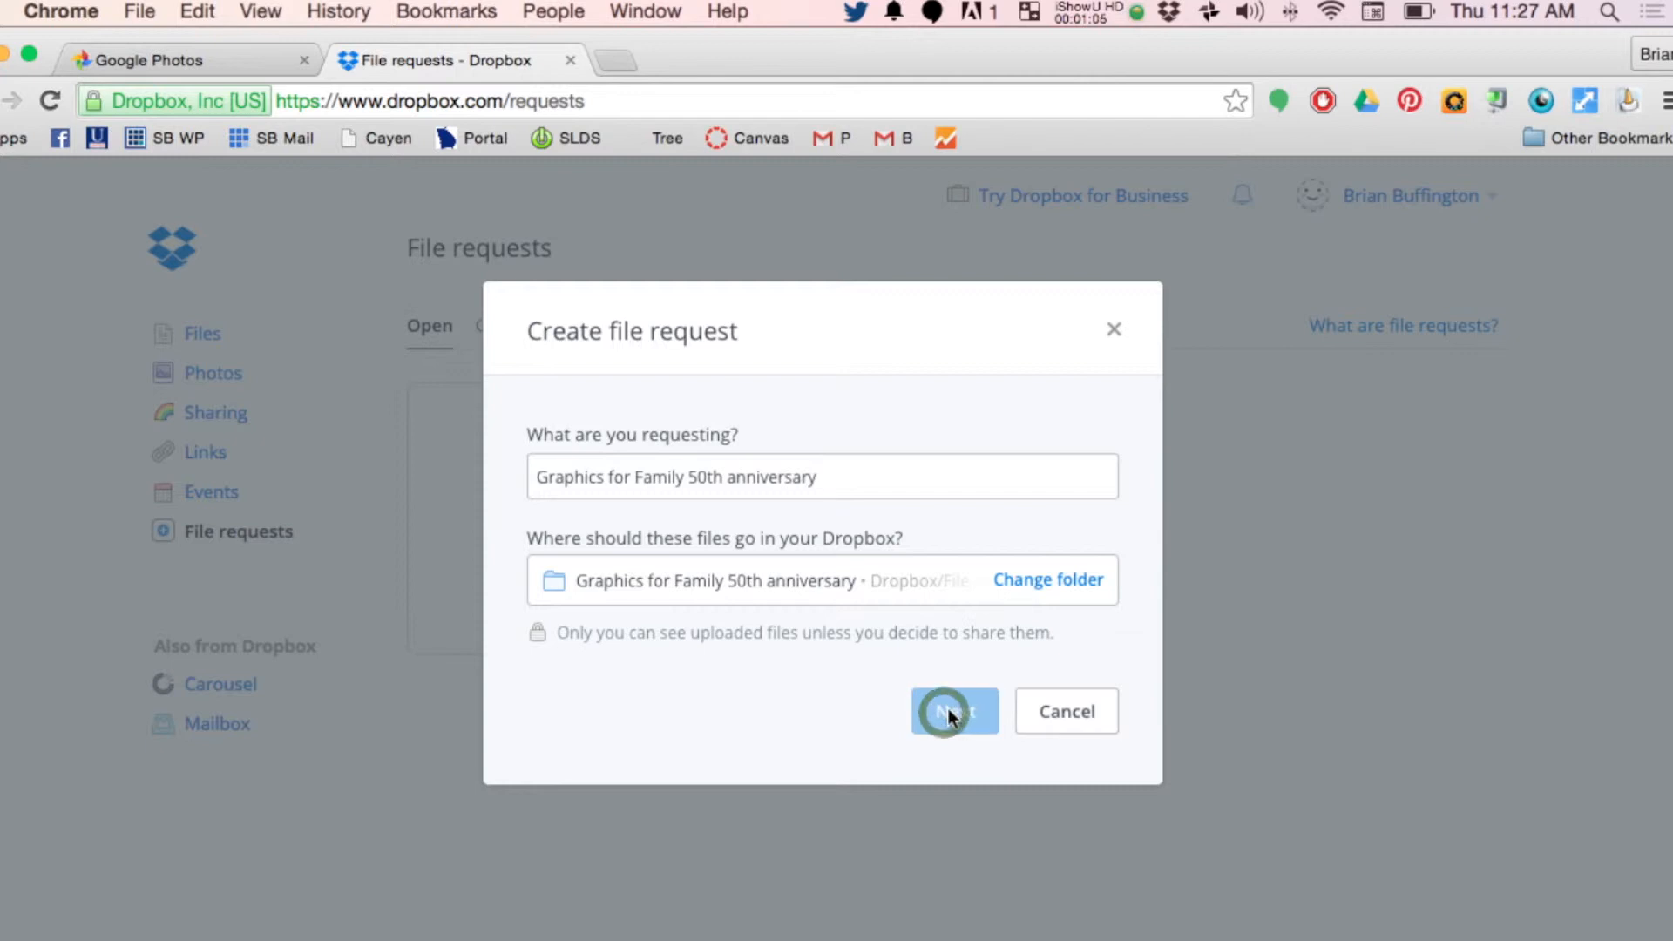
Step: Create the anniversary request and select its shareable request link
{"action": "left_click", "coordinate": [954, 710]}
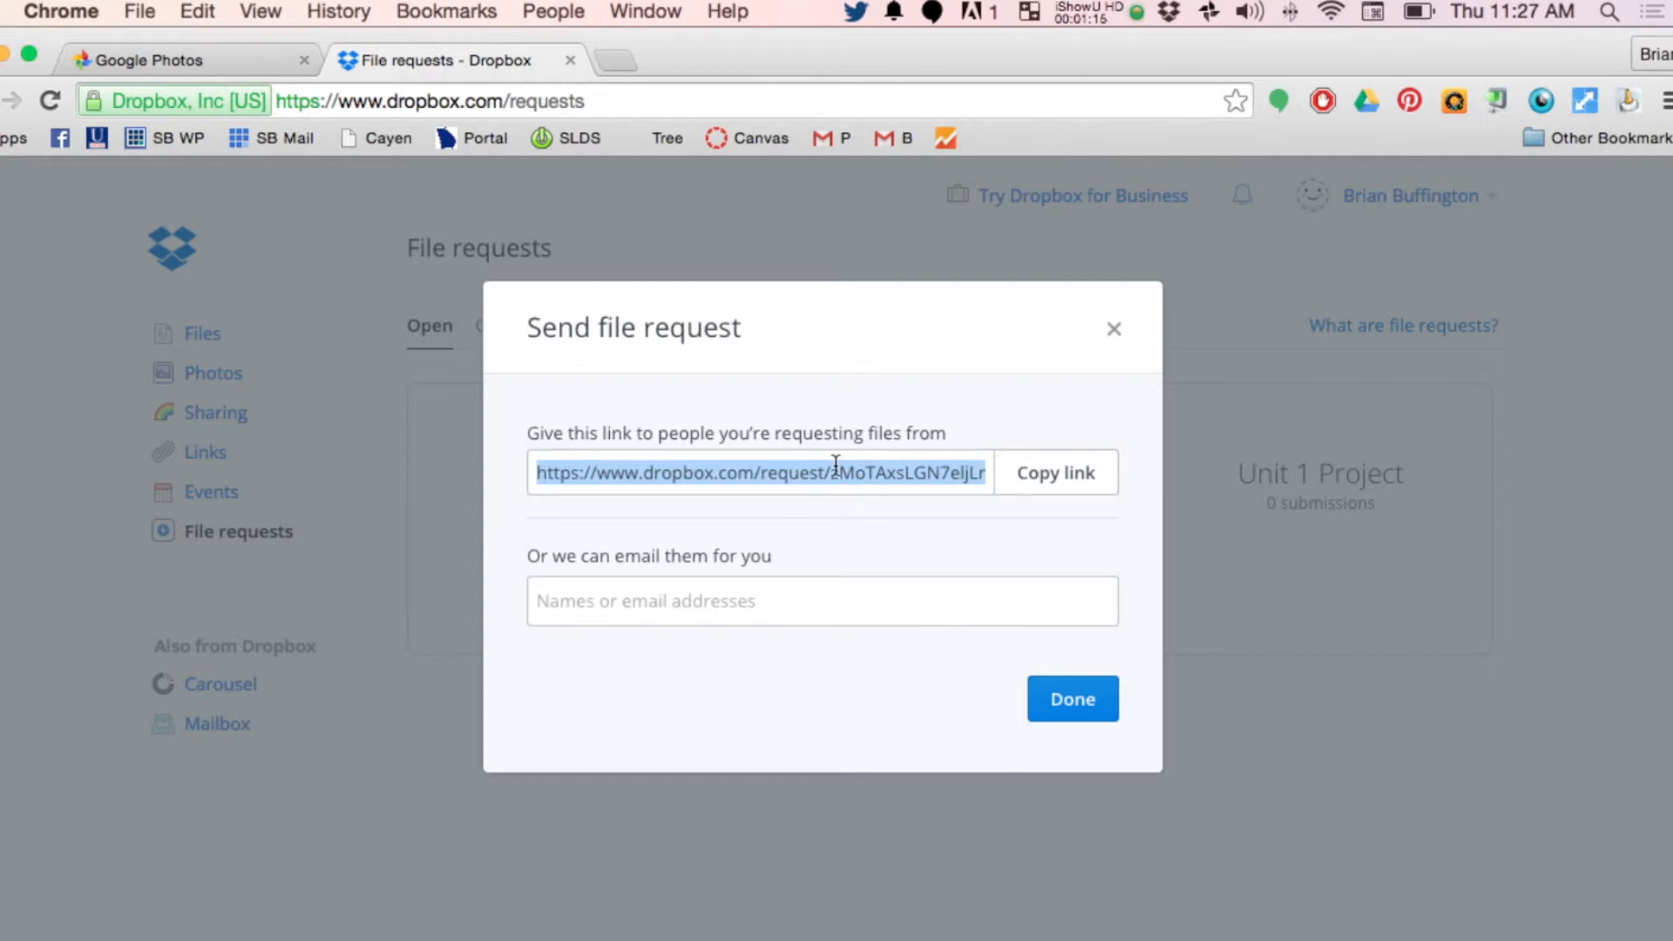
{"action": "left_click", "coordinate": [830, 473]}
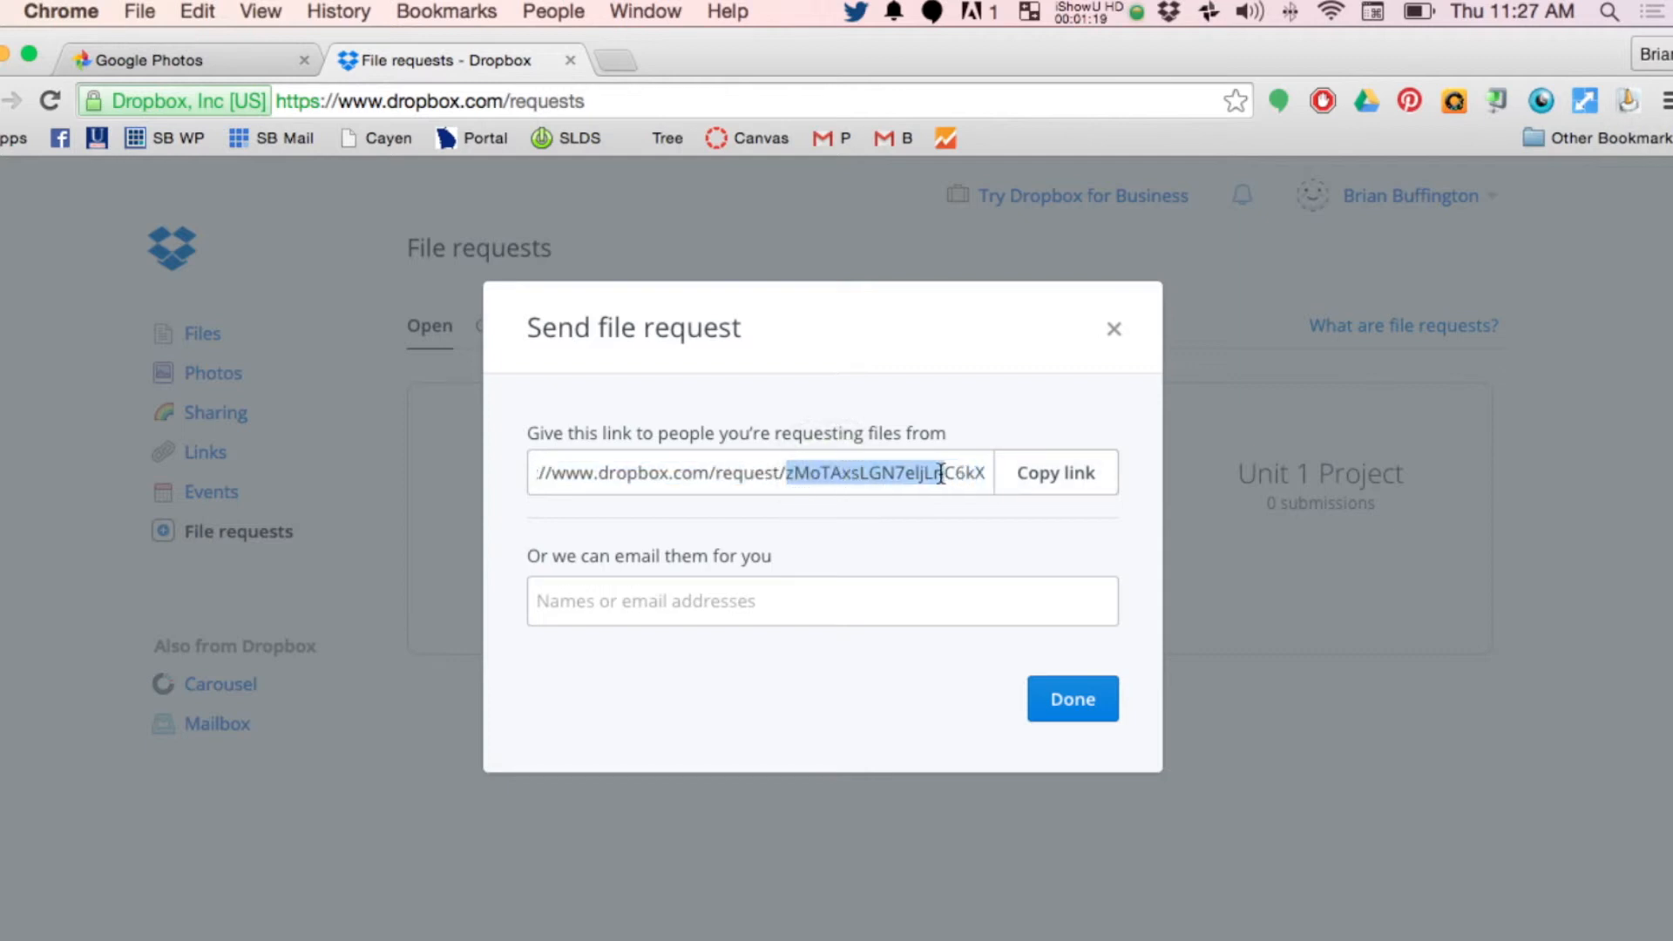
{"action": "left_click", "coordinate": [879, 472]}
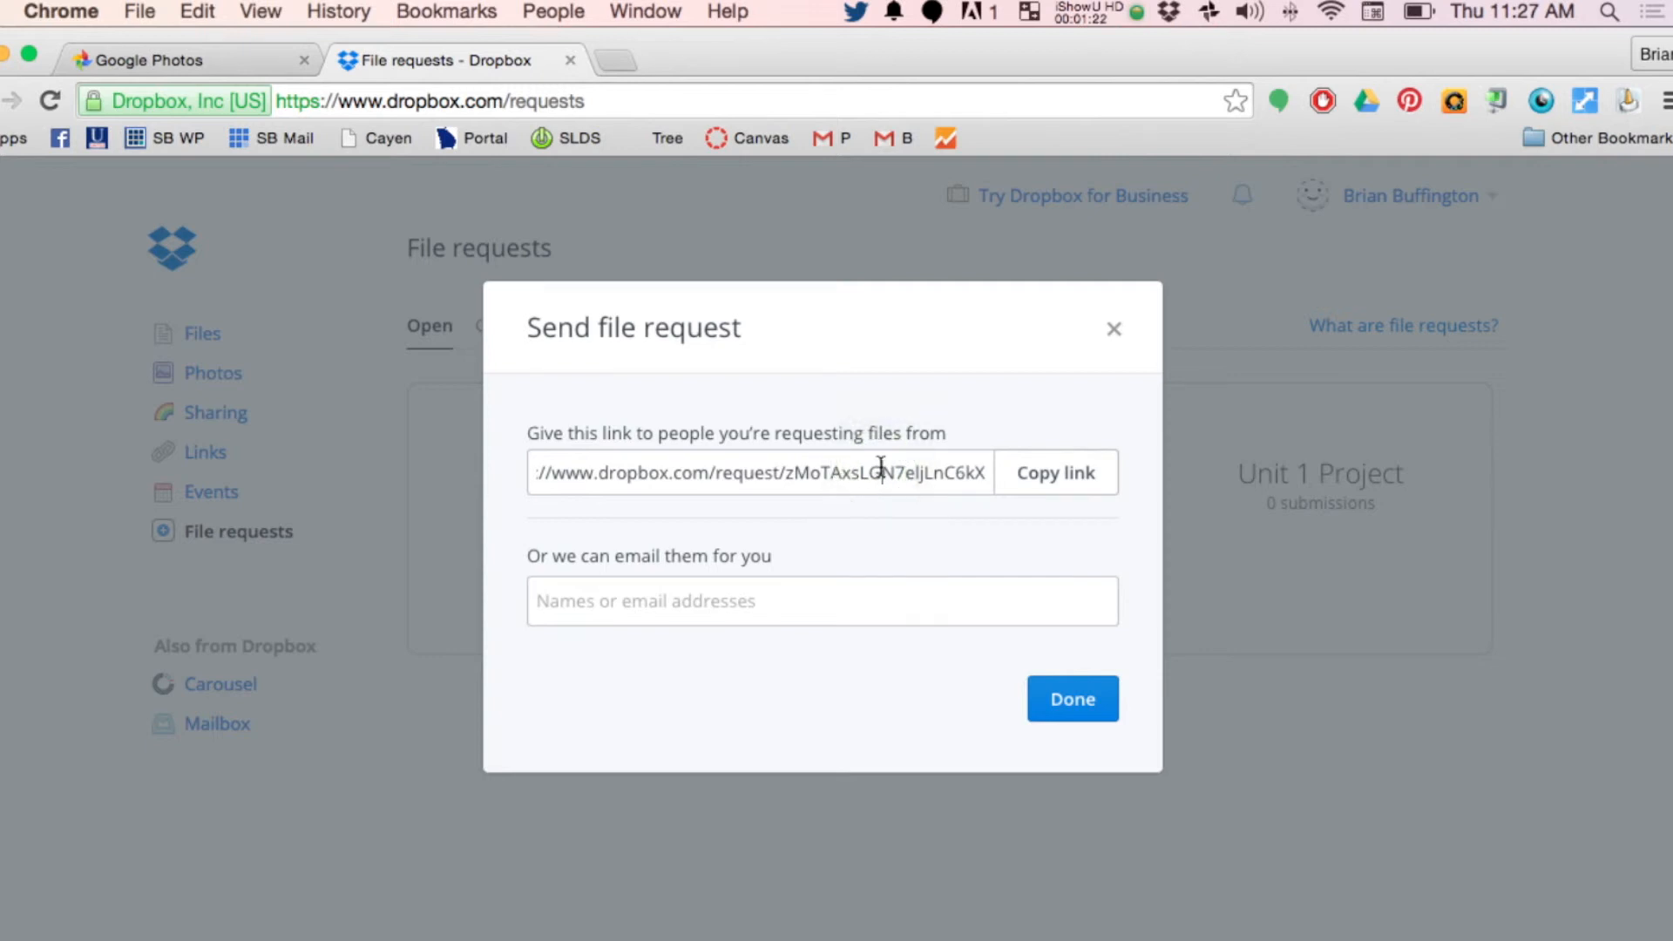